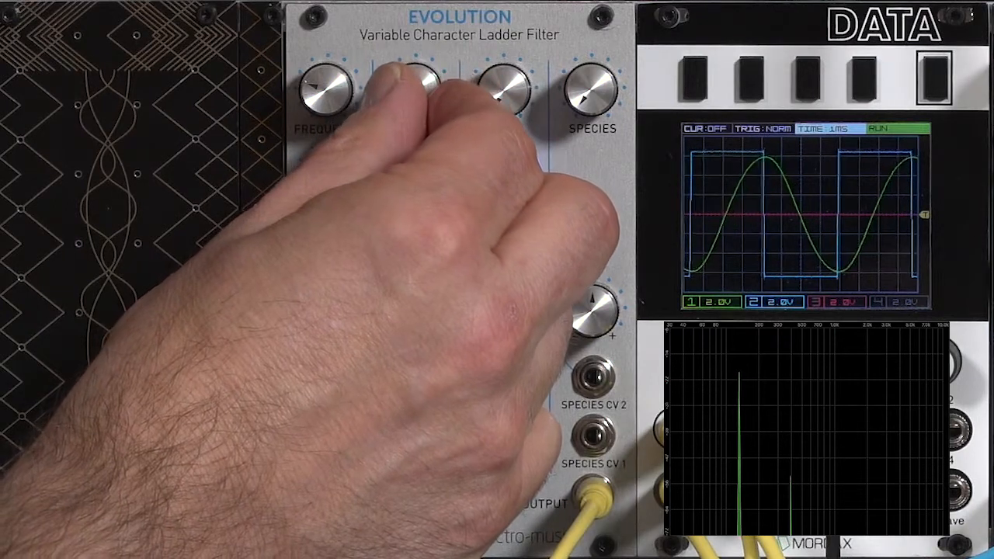
pyautogui.moveTo(412, 85); pyautogui.dragTo(435, 93)
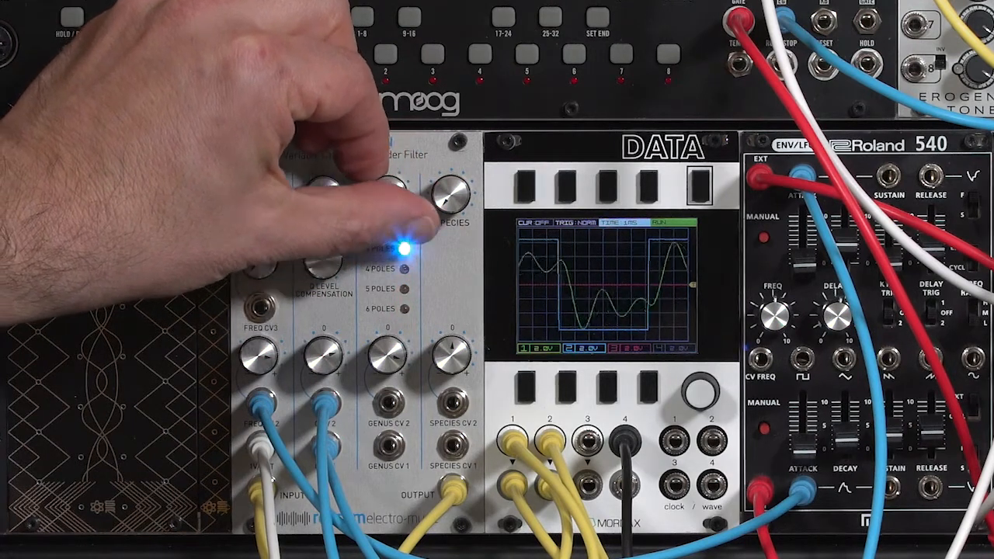
pyautogui.click(407, 254)
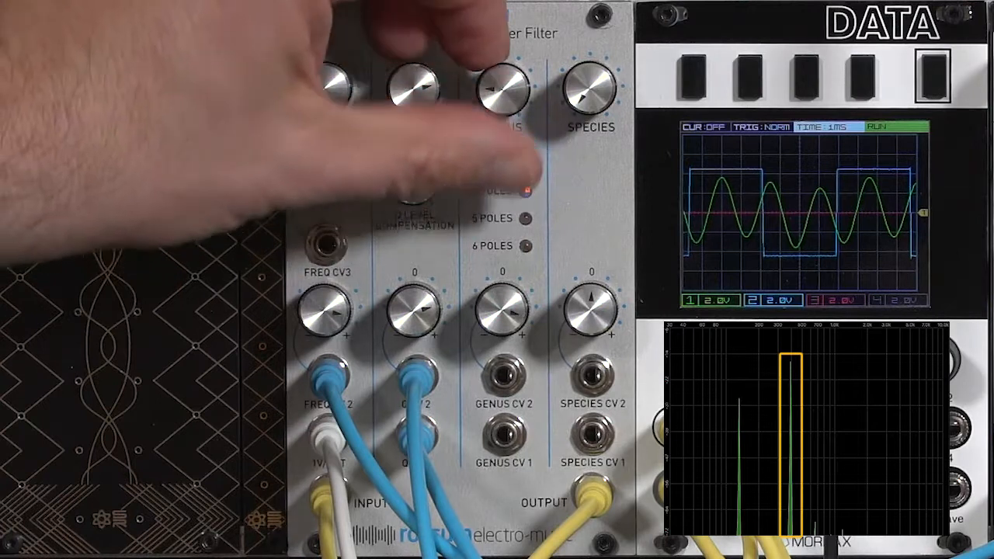
pyautogui.click(525, 192)
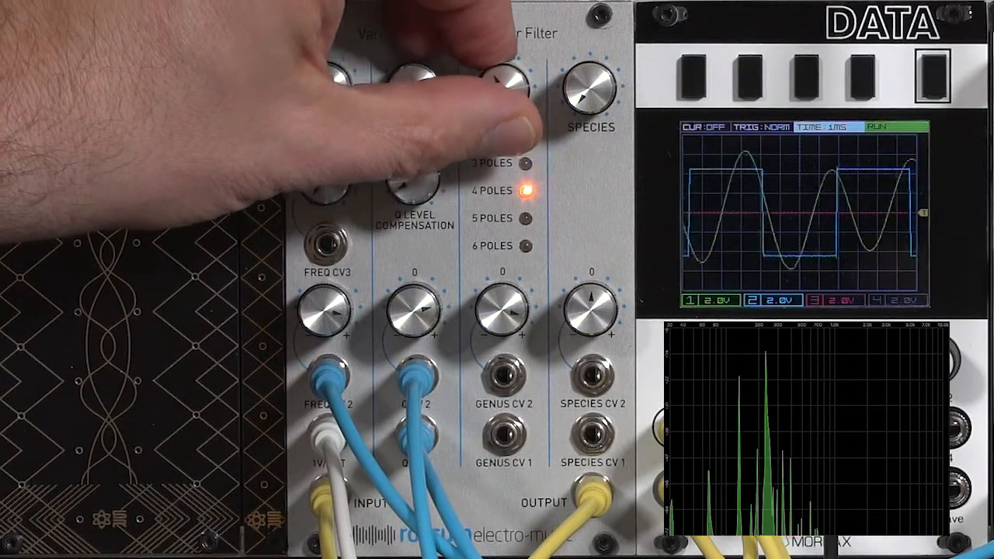